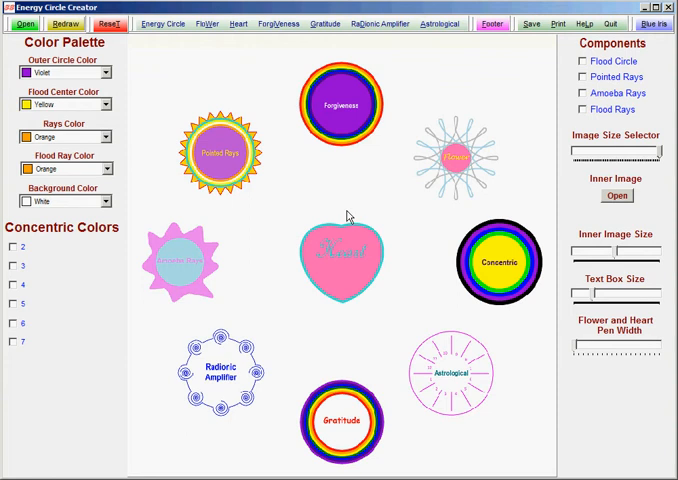
{"action": "mouse_move", "coordinate": [132, 100]}
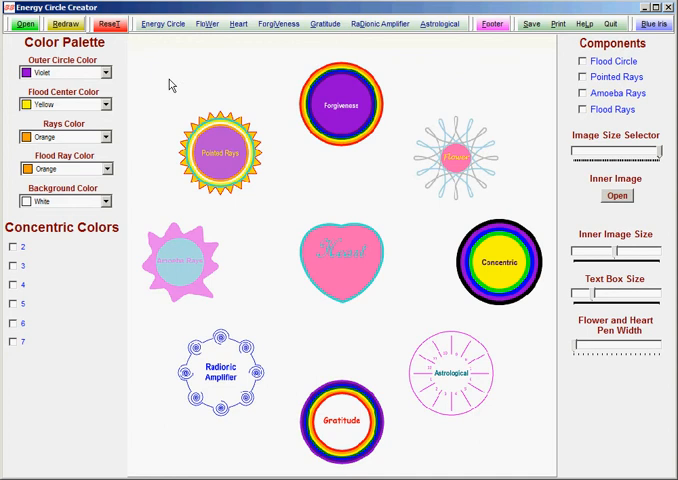
Set the background colour to Light Gold.
{"action": "left_click", "coordinate": [102, 200]}
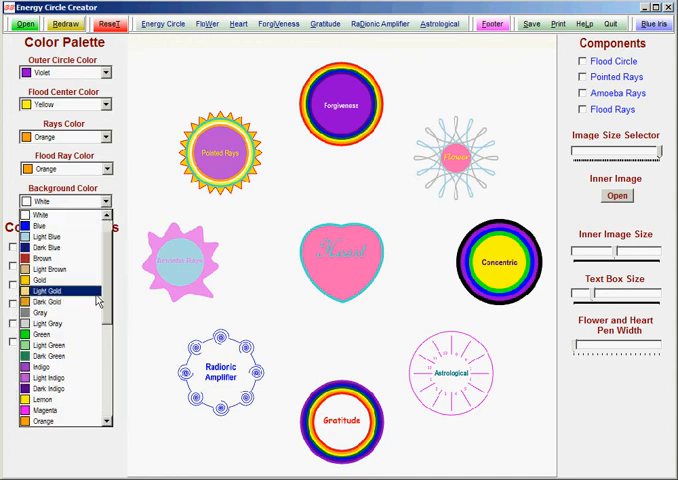
{"action": "left_click", "coordinate": [60, 292]}
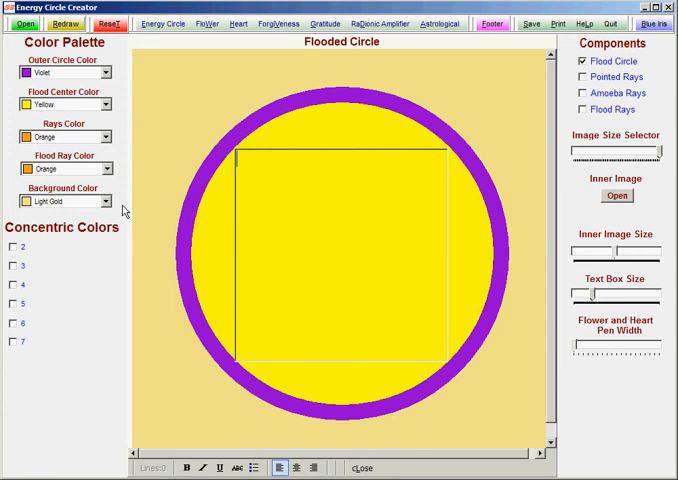
Switch the background colour to Dark Orange.
{"action": "left_click", "coordinate": [104, 200]}
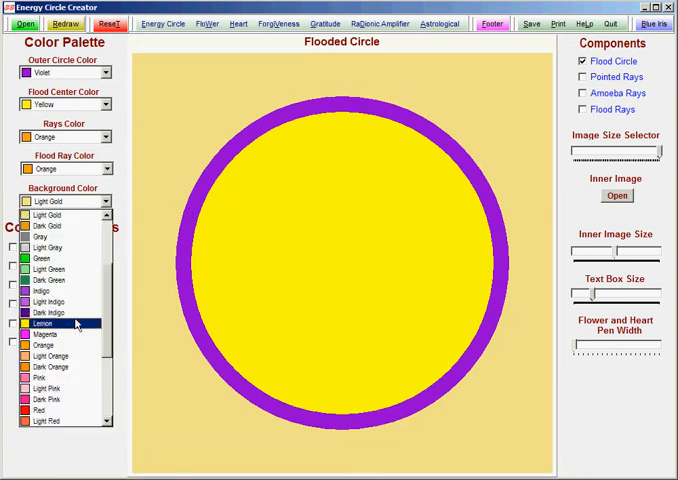
{"action": "left_click", "coordinate": [48, 314]}
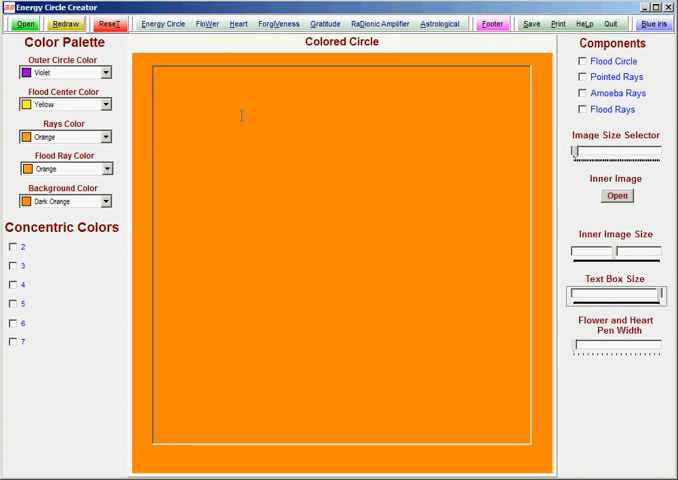
Label the circle's text boxes 'Outside', 'Inside' and 'Below'.
{"action": "type", "text": "Outs"}
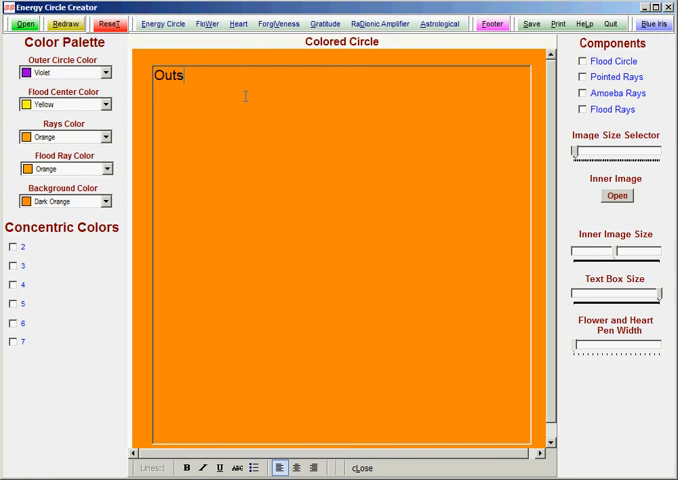
{"action": "type", "text": "ide"}
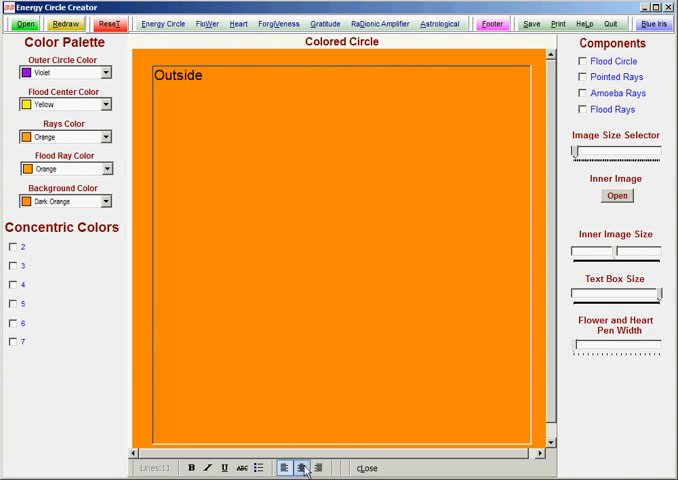
{"action": "type", "text": "Ins"}
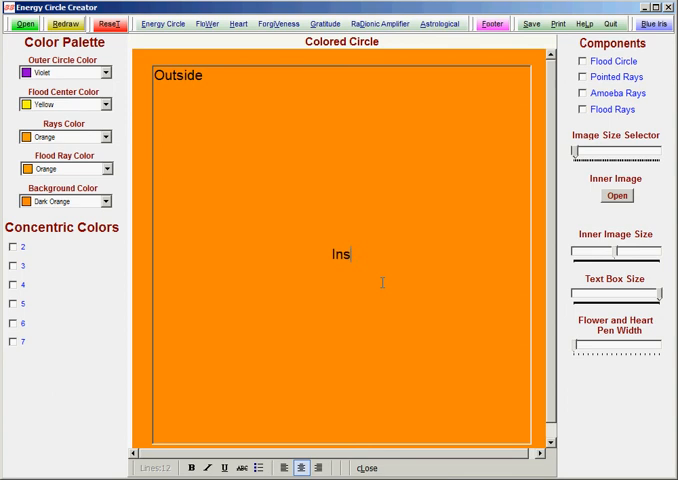
{"action": "type", "text": "ide"}
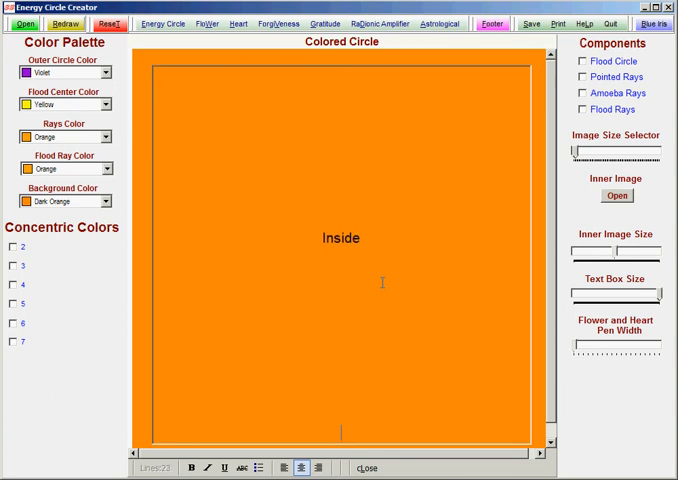
{"action": "type", "text": "Below"}
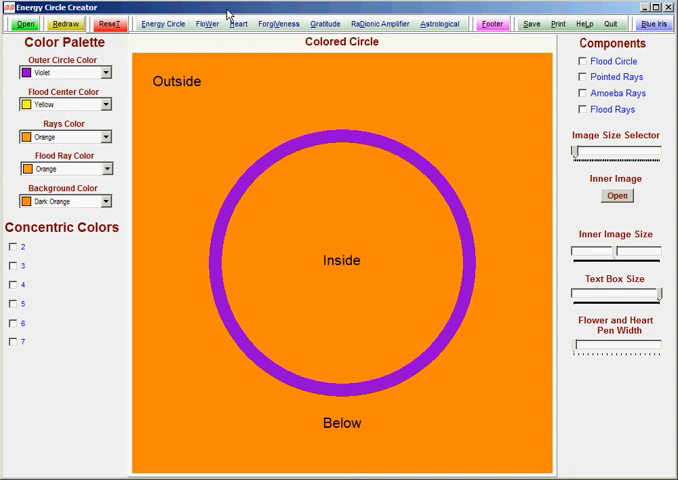
Switch the design from Flower to Heart, giving a violet heart outline.
{"action": "left_click", "coordinate": [206, 24]}
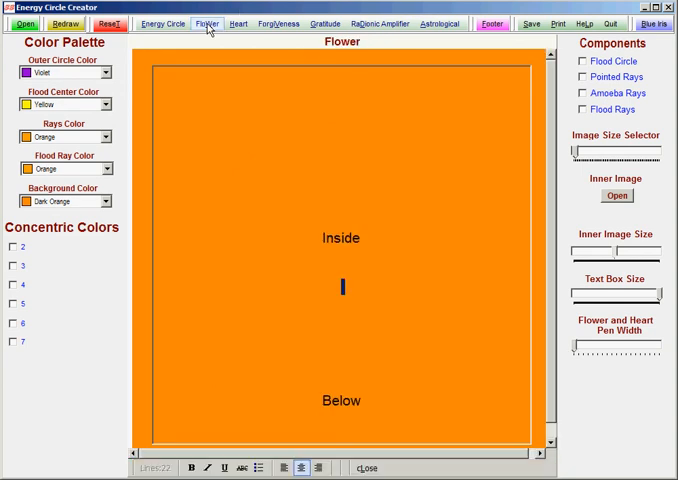
{"action": "left_click", "coordinate": [204, 24]}
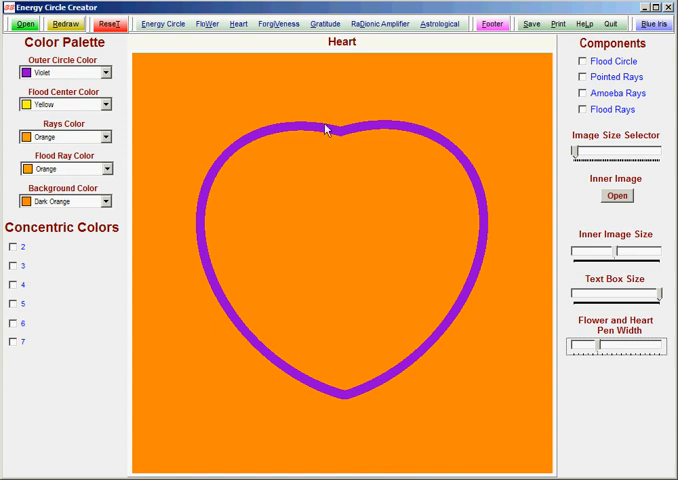
{"action": "mouse_move", "coordinate": [298, 122]}
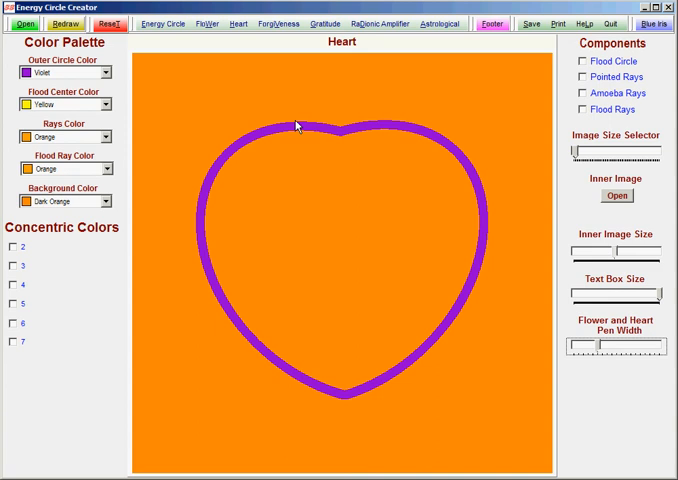
{"action": "mouse_move", "coordinate": [524, 68]}
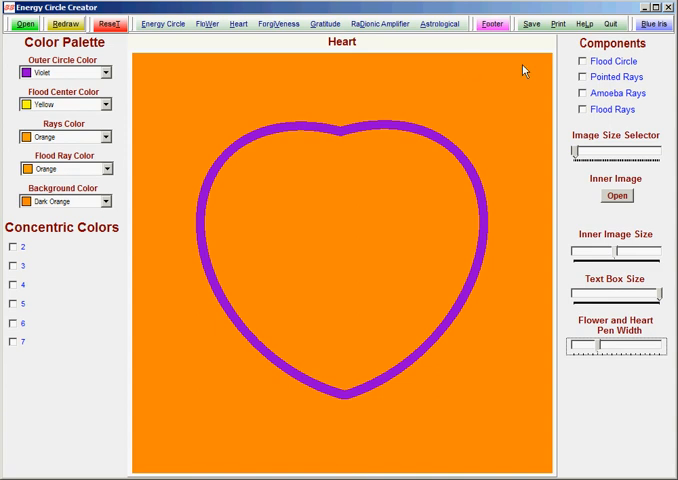